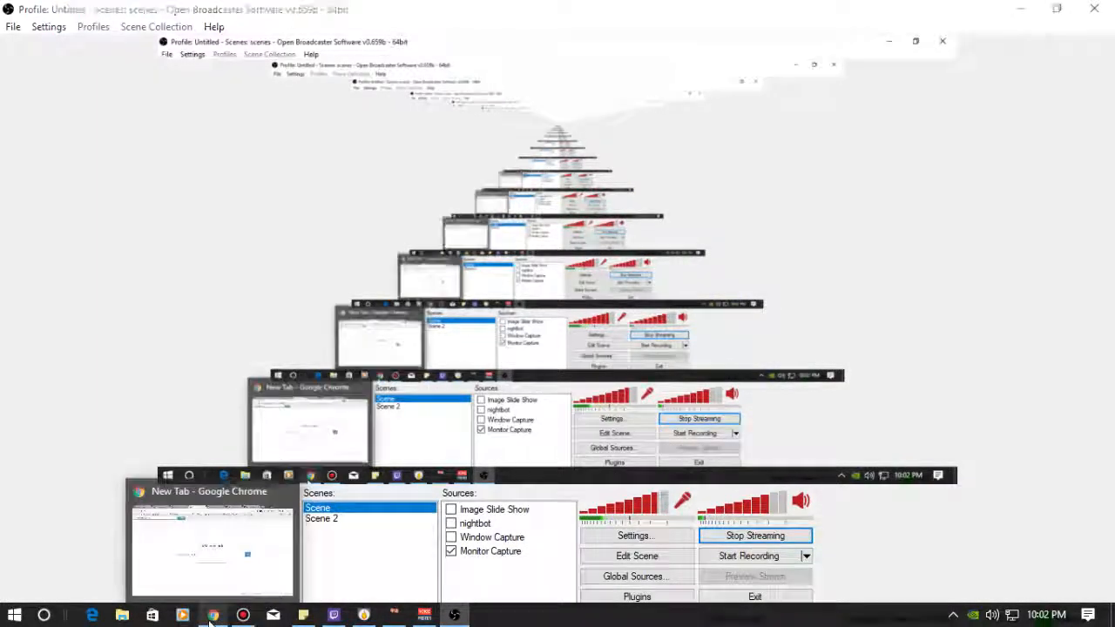
Bring the Chrome browser window to the front over OBS.
click(213, 617)
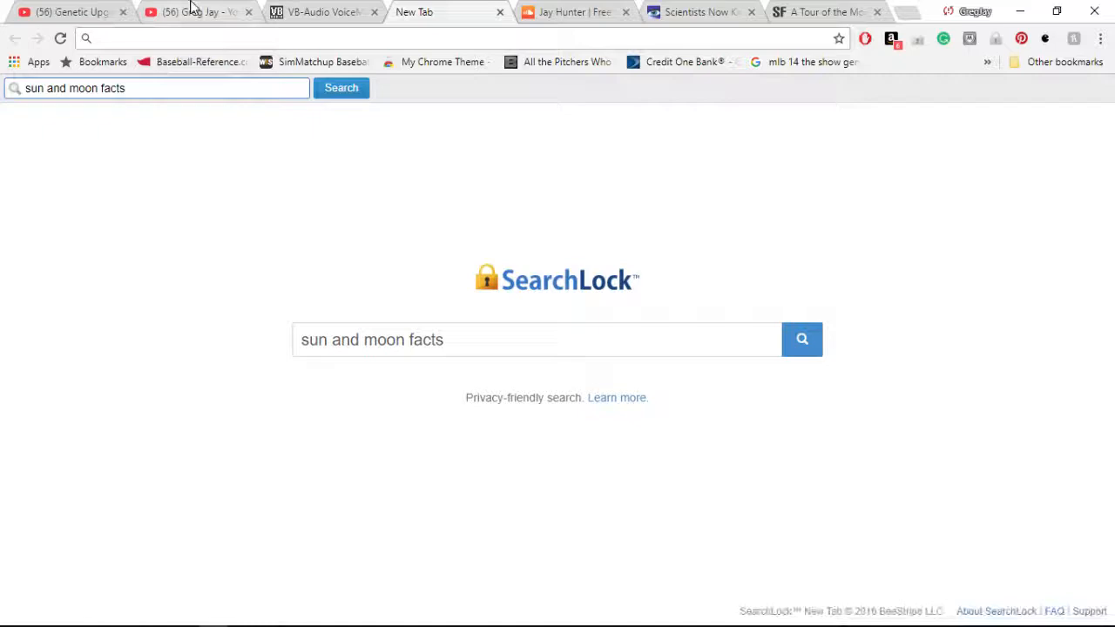
Choose Action Sports Replay from the account list, confirm it is active, and dismiss the menu.
click(191, 13)
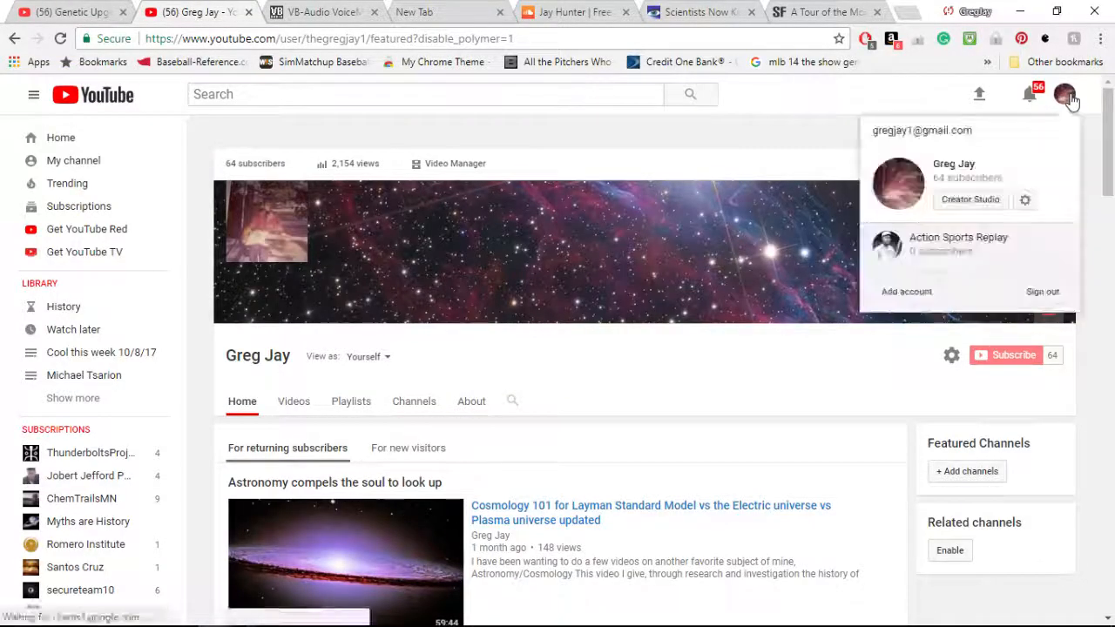
click(959, 242)
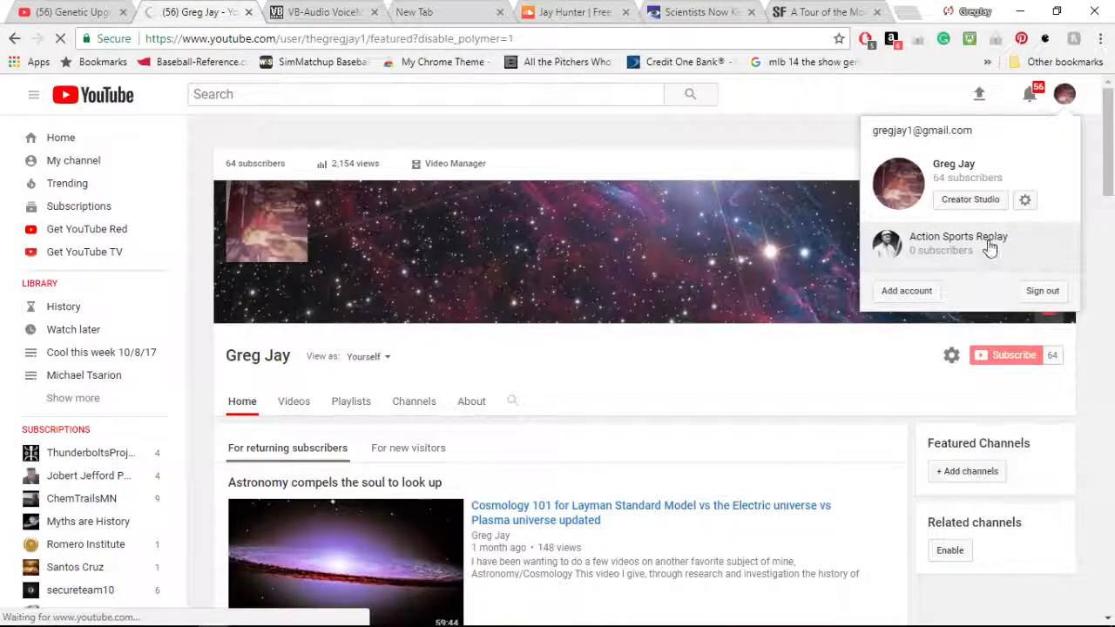
click(960, 242)
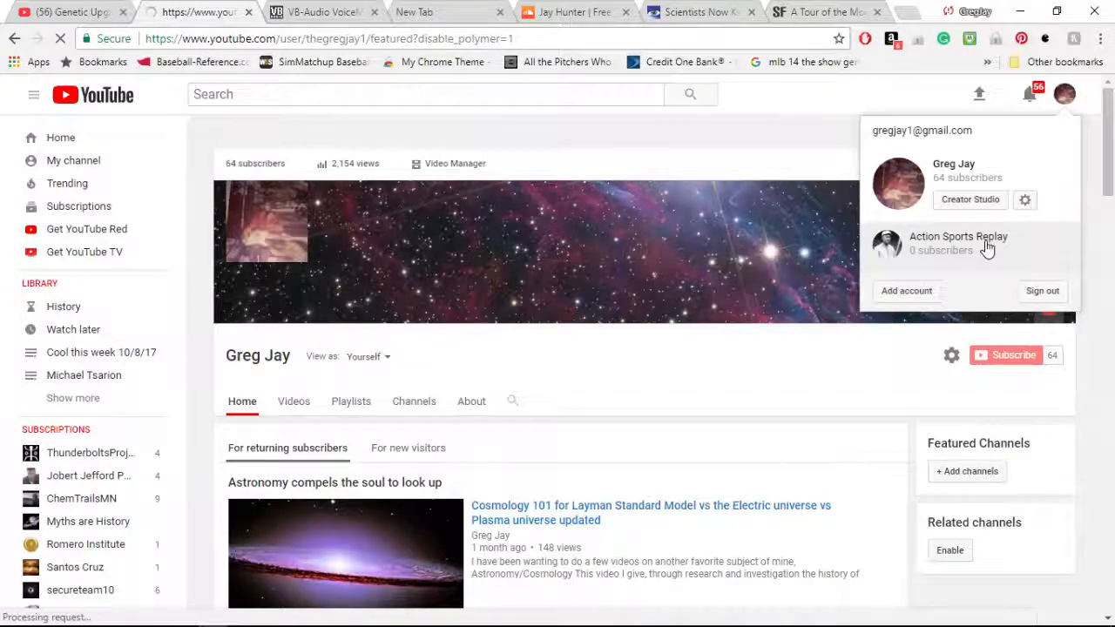
click(959, 242)
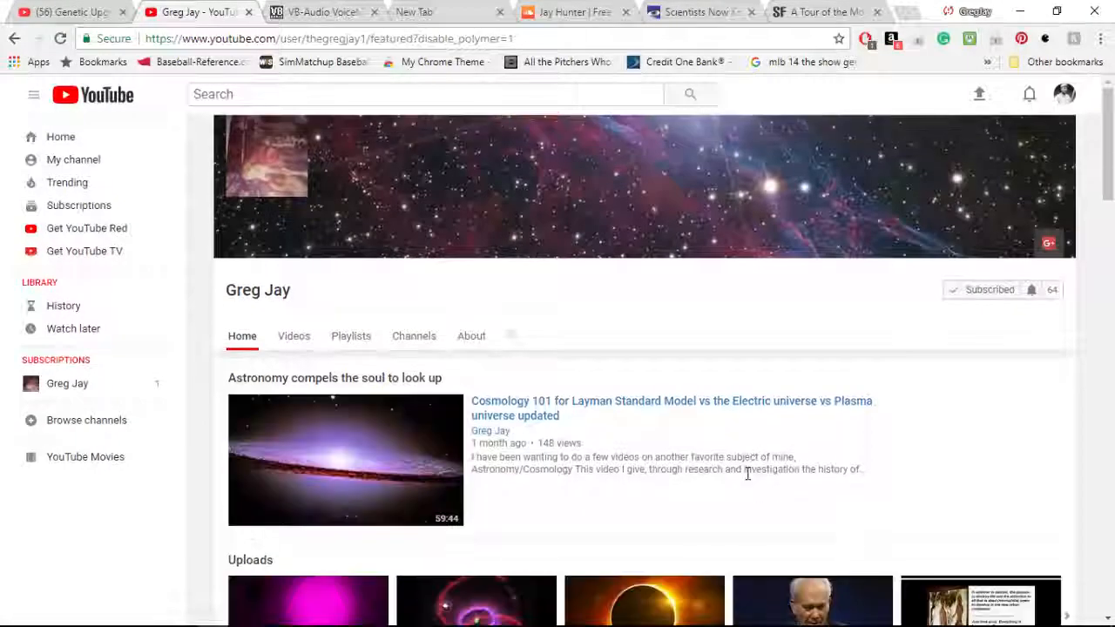
click(1067, 94)
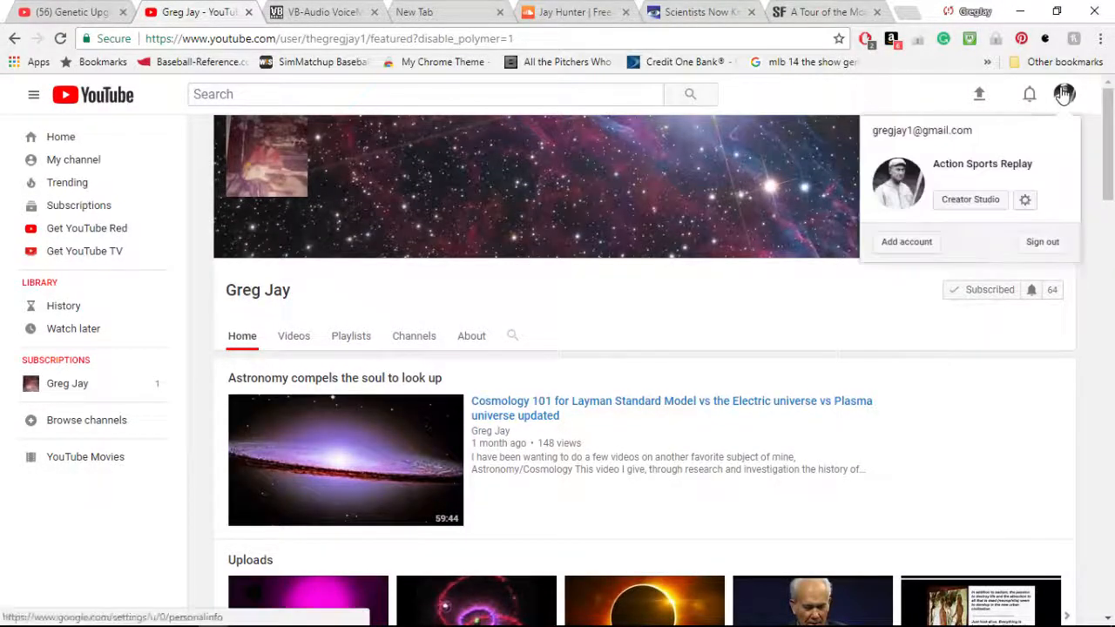
click(676, 335)
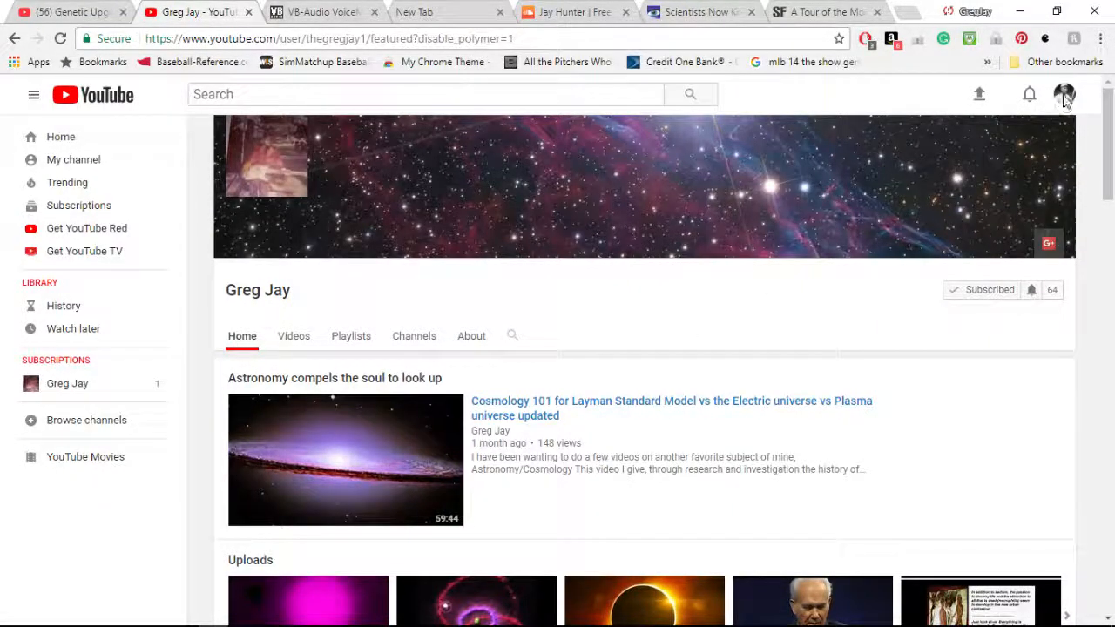
Show the account switcher with Action Sports Replay active and Greg Jay beneath it.
click(1066, 94)
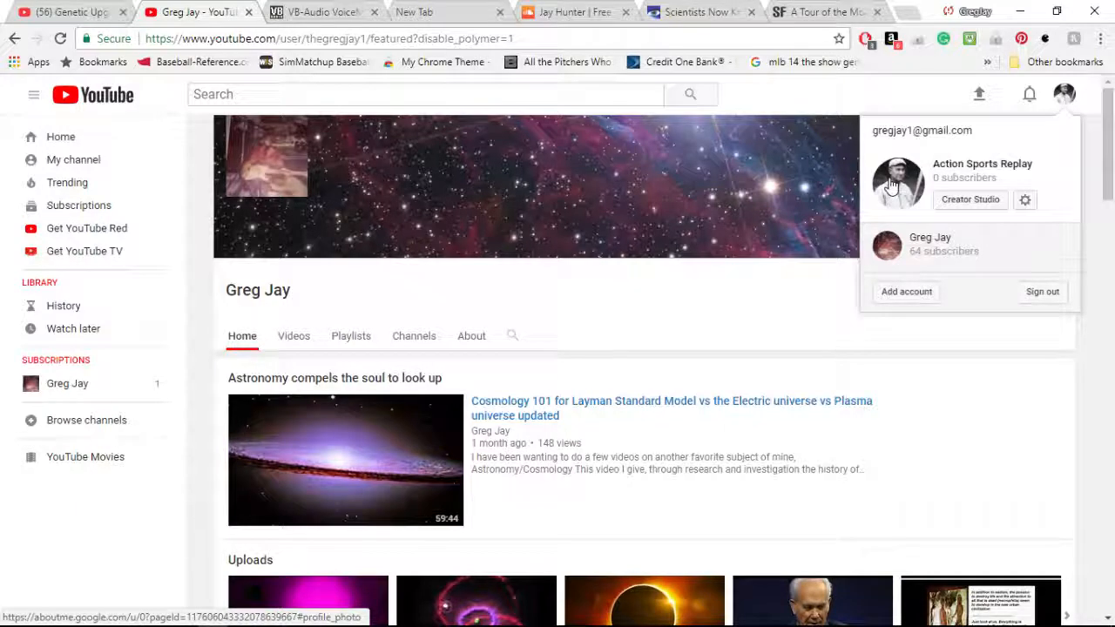
mouse_move(738, 328)
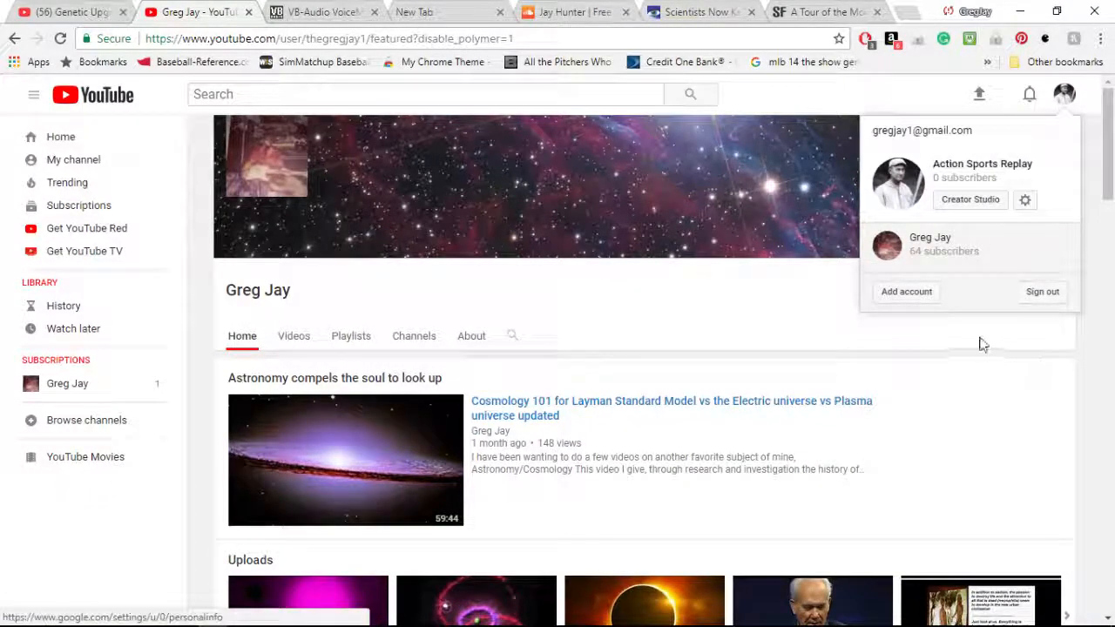
mouse_move(630, 331)
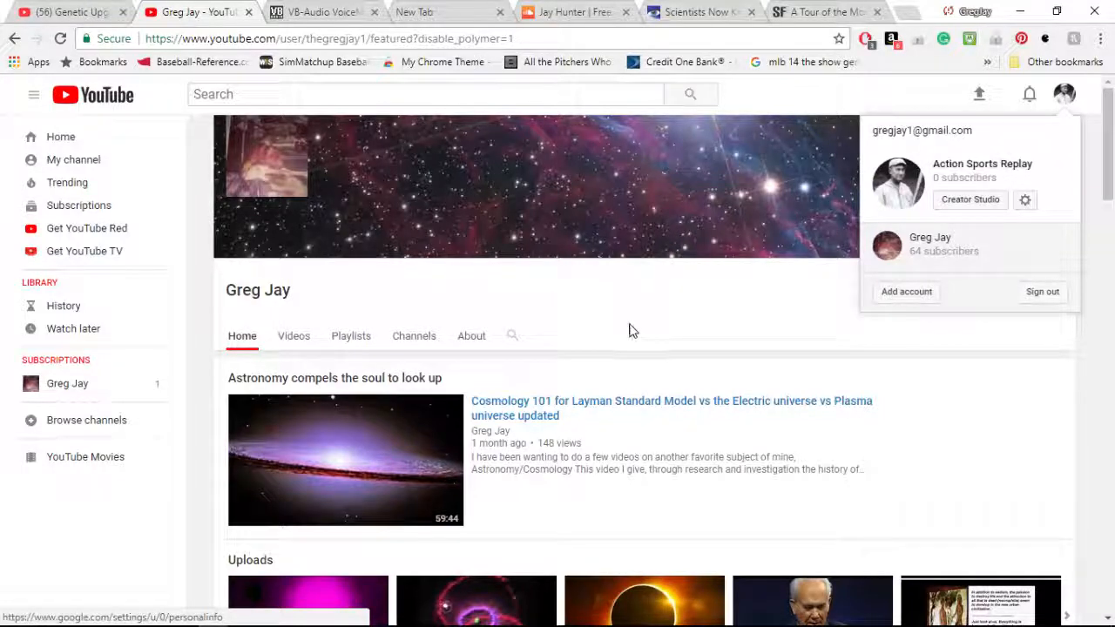
mouse_move(624, 341)
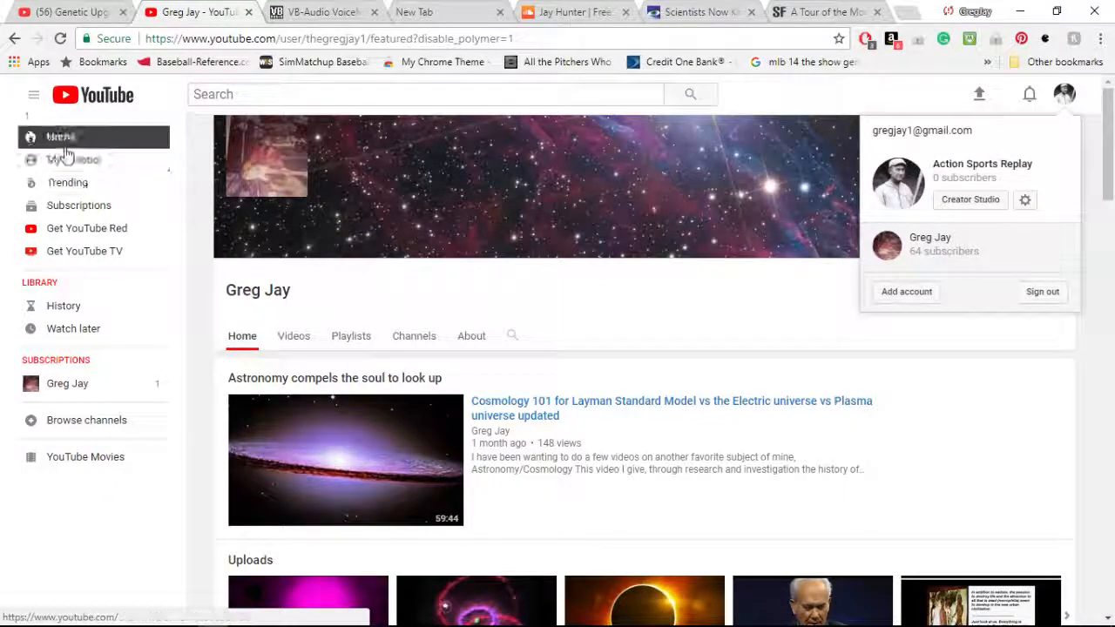
View the empty Action Sports Replay channel via My channel, then bring OBS back to the front.
click(73, 160)
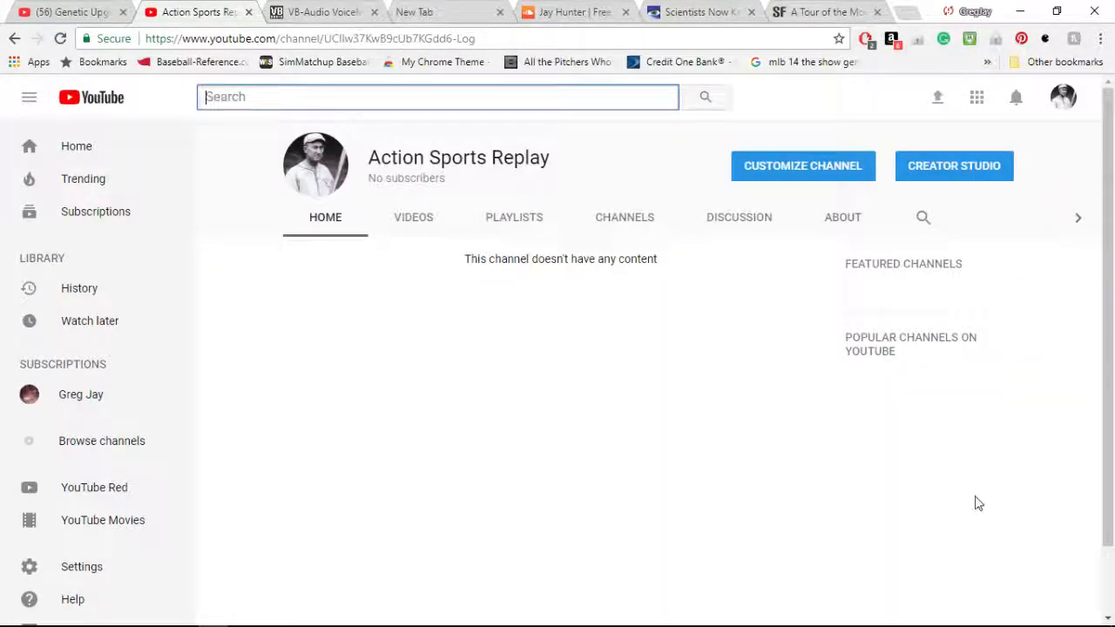
mouse_move(798, 233)
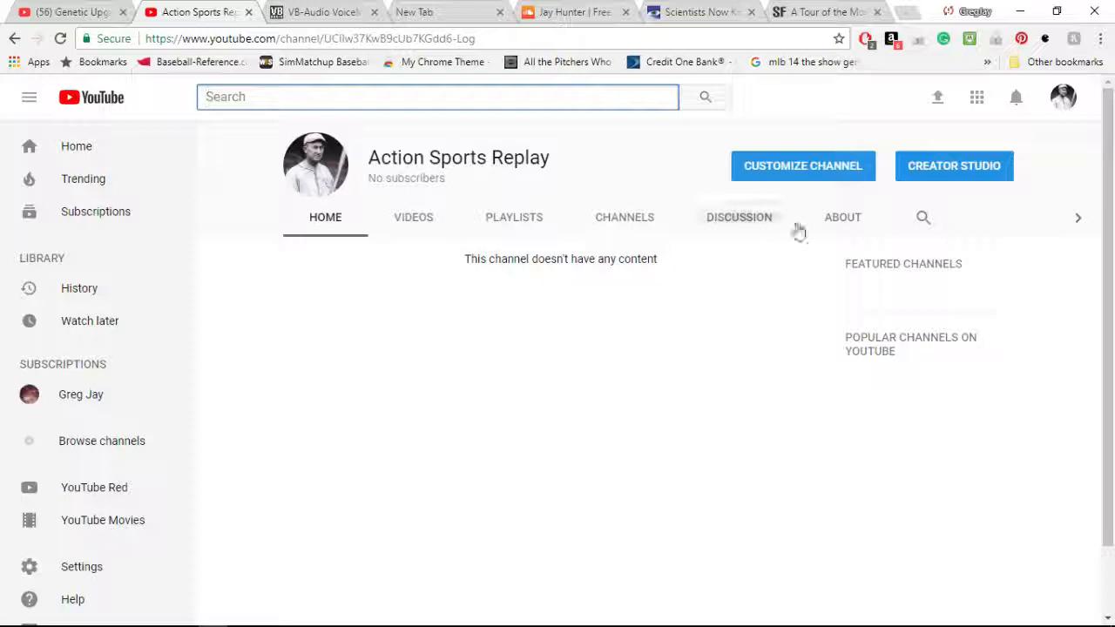
mouse_move(760, 326)
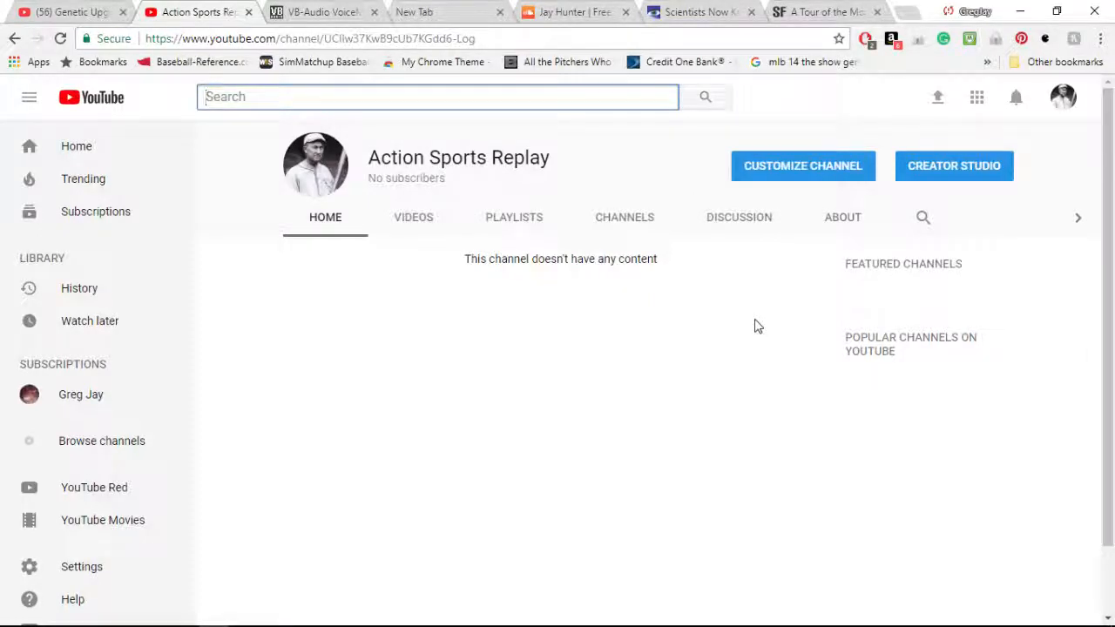
mouse_move(398, 207)
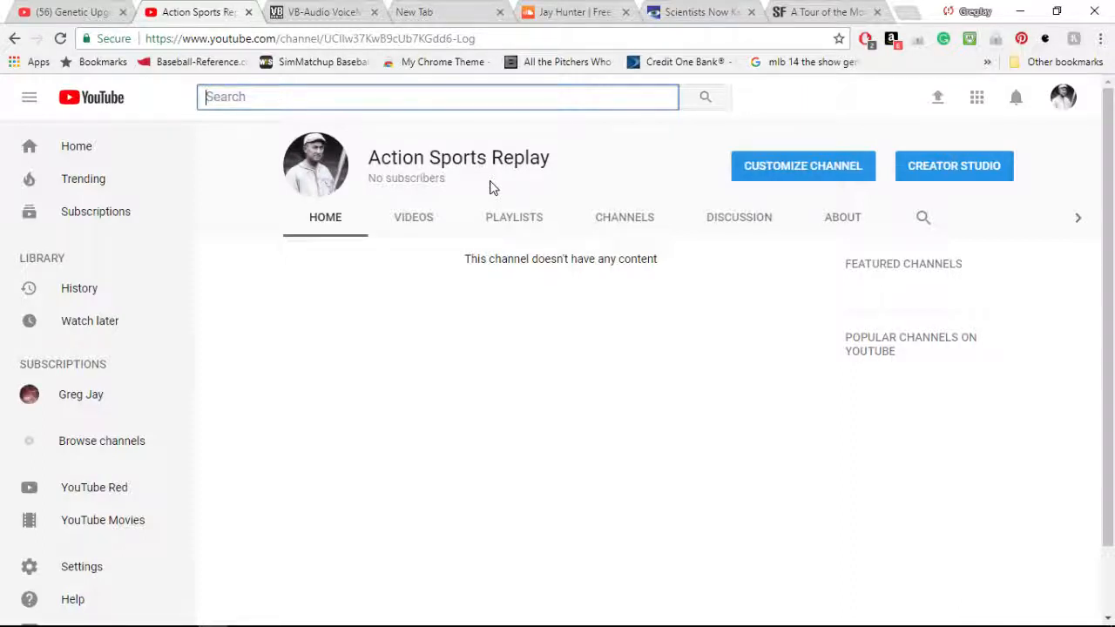
mouse_move(502, 261)
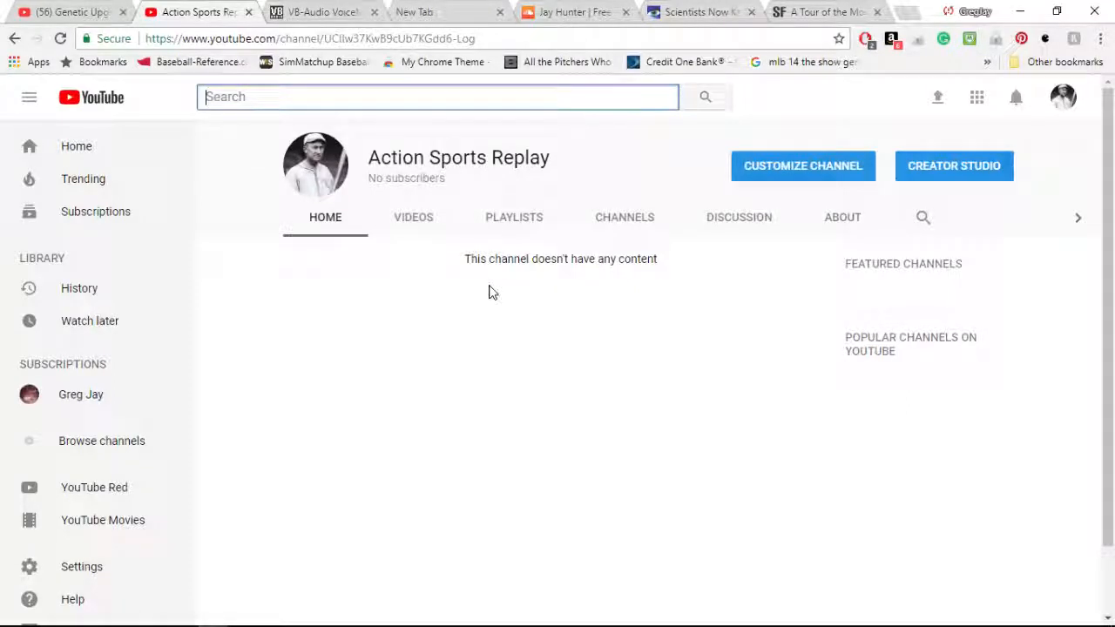
mouse_move(450, 383)
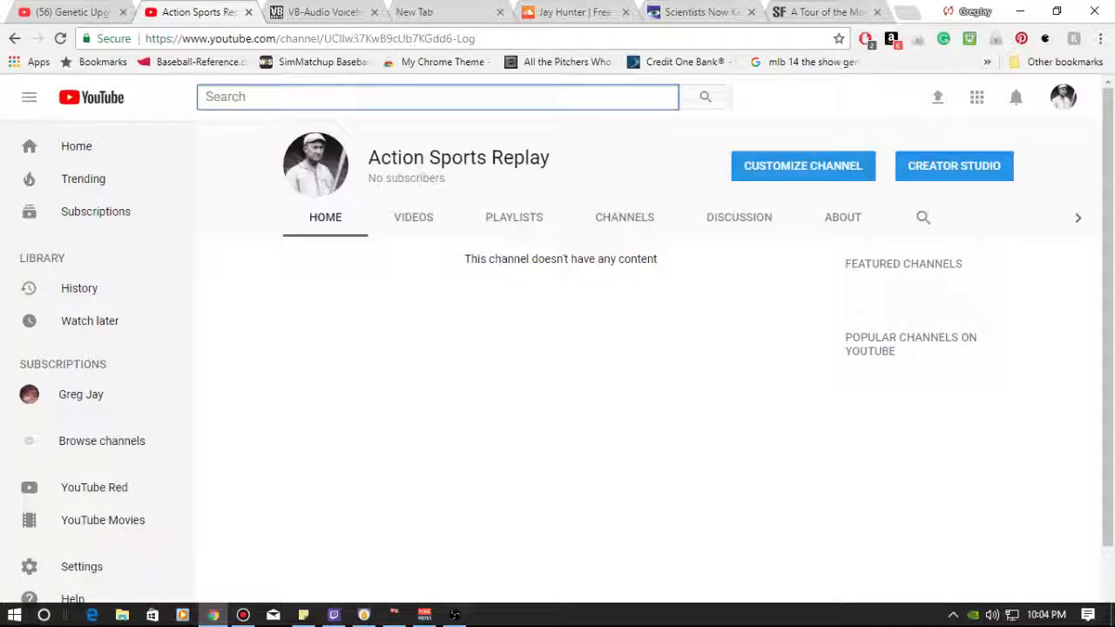
click(453, 613)
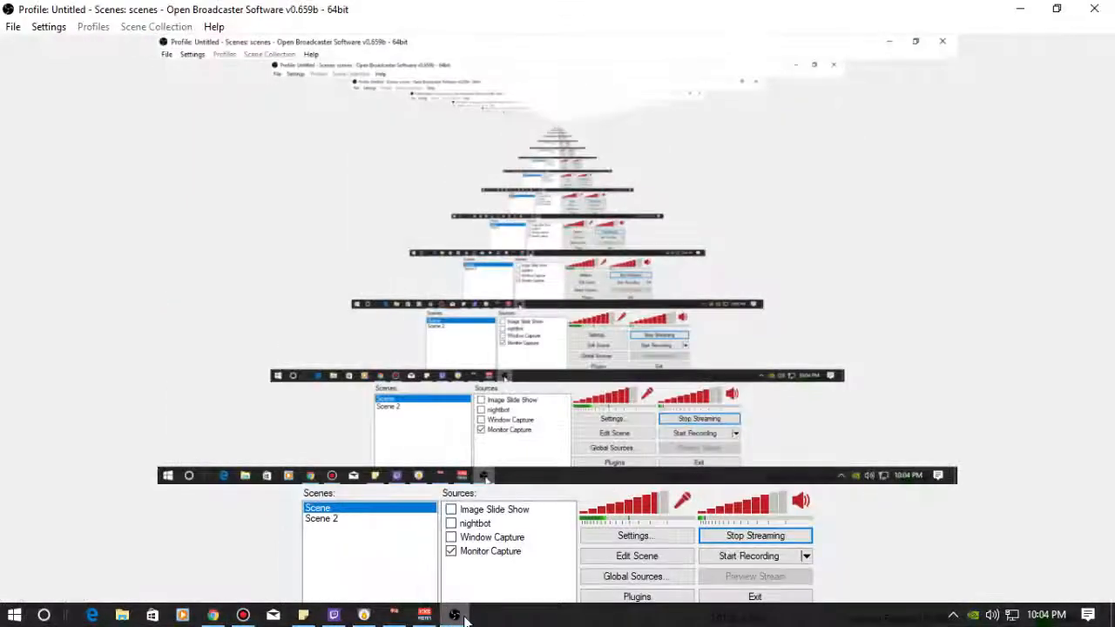